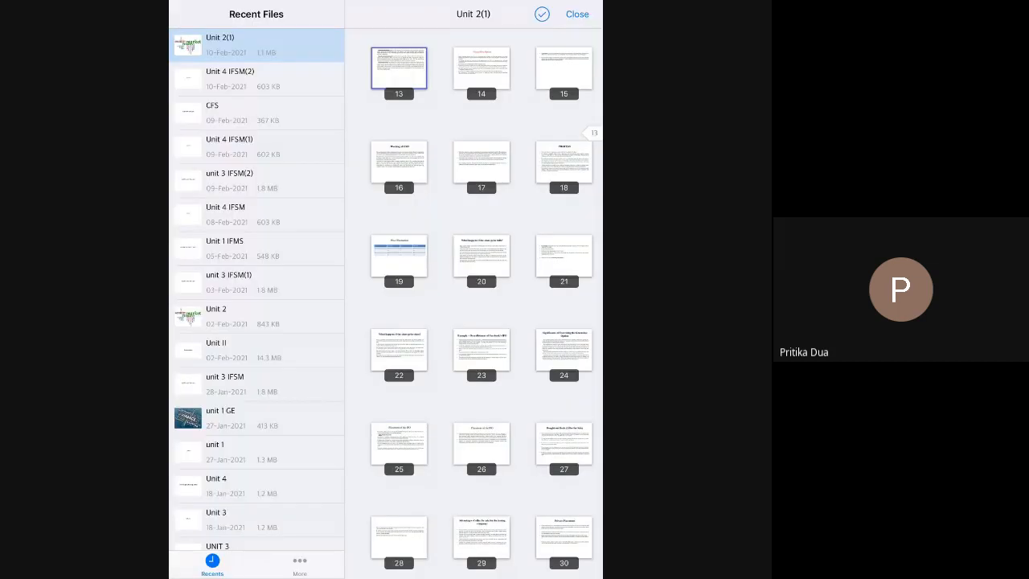
Scroll the page overview and open the Bought out Deals (Offer for Sale) slide
scroll("down", 3)
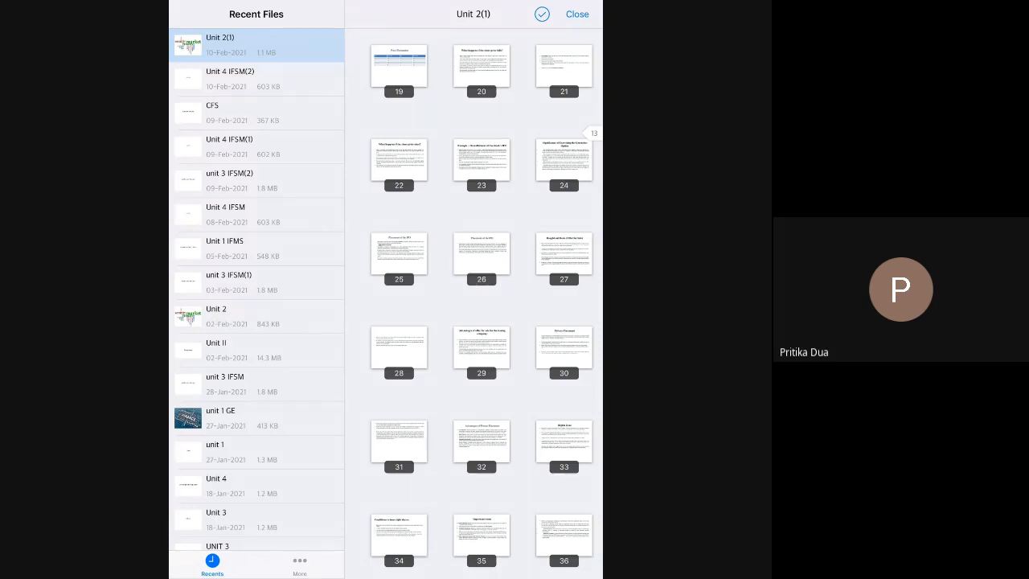
left_click(398, 253)
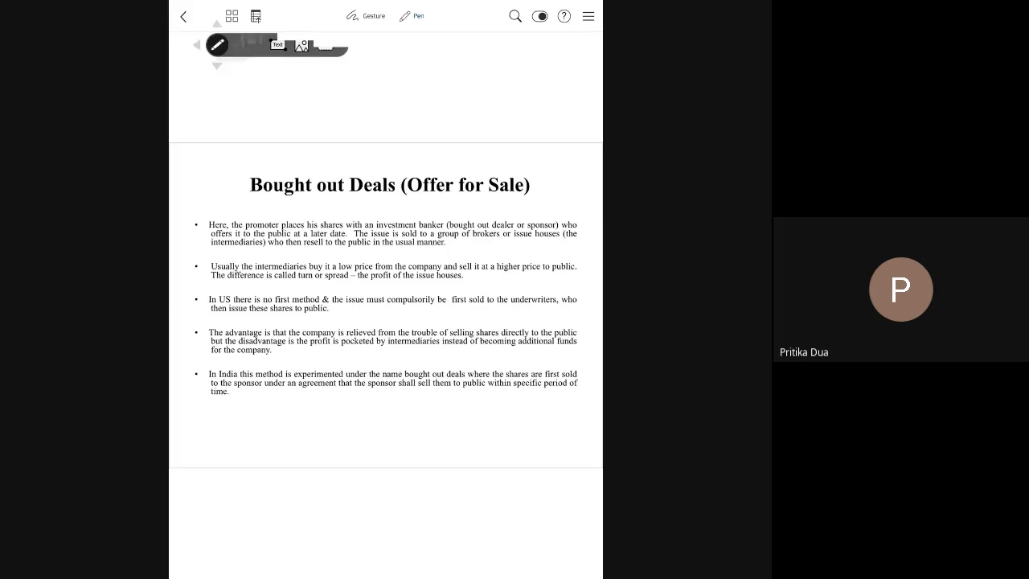
Handwrite 'Co A → Shares → Bank' with the pen below the last bullet
left_click(219, 45)
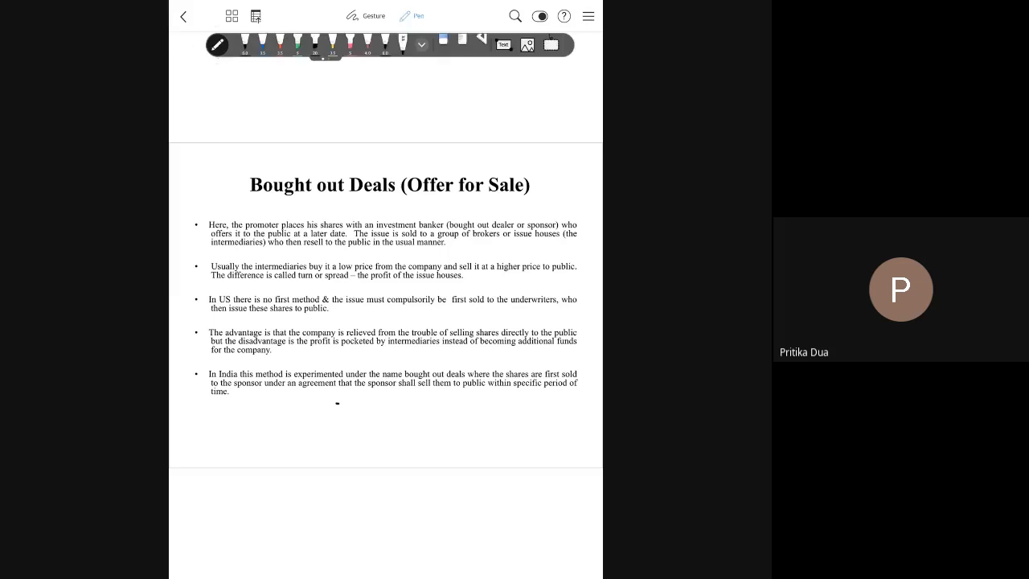
left_click_drag(335, 415, 366, 402)
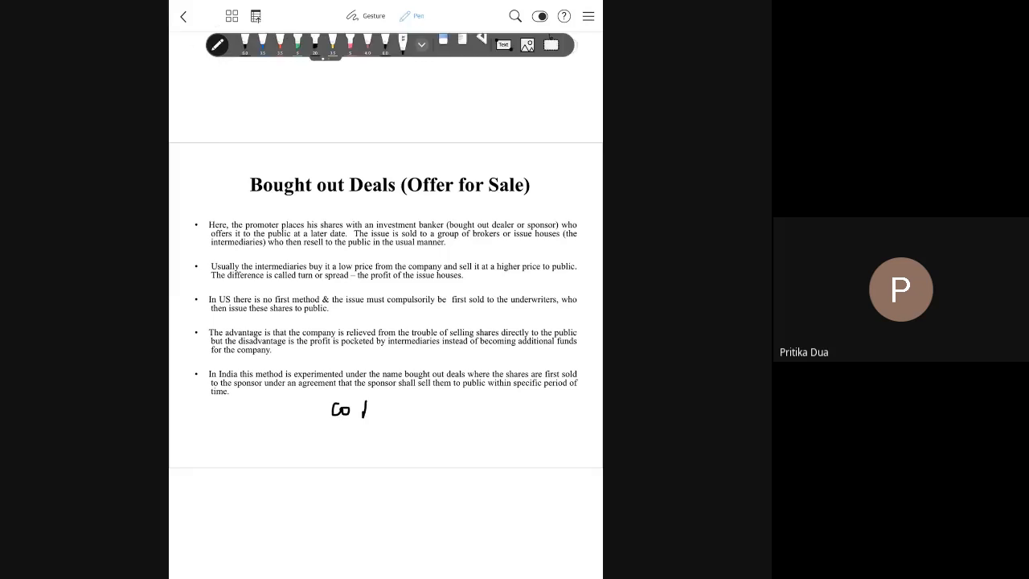
left_click_drag(362, 417, 370, 402)
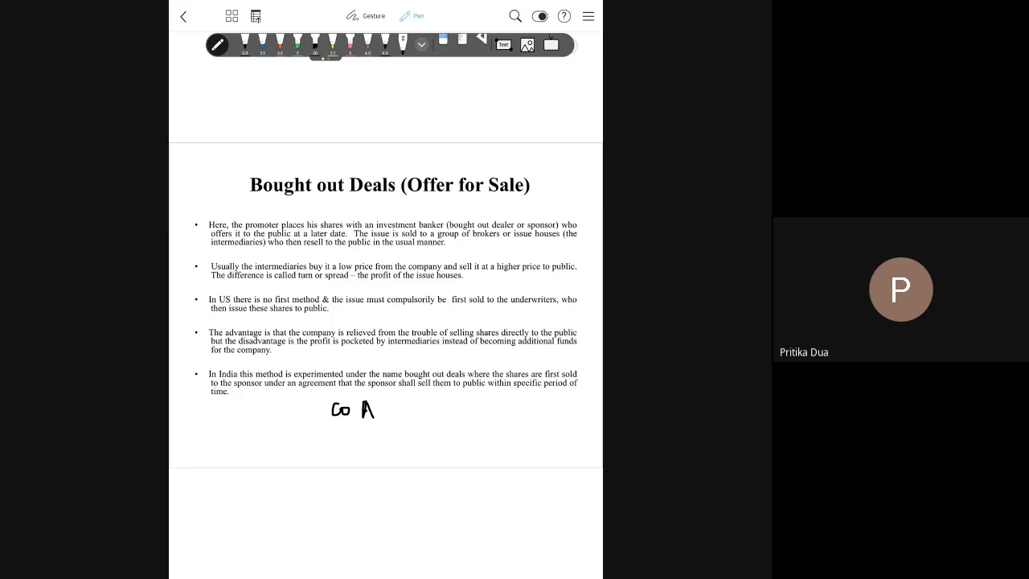
left_click_drag(393, 412, 465, 412)
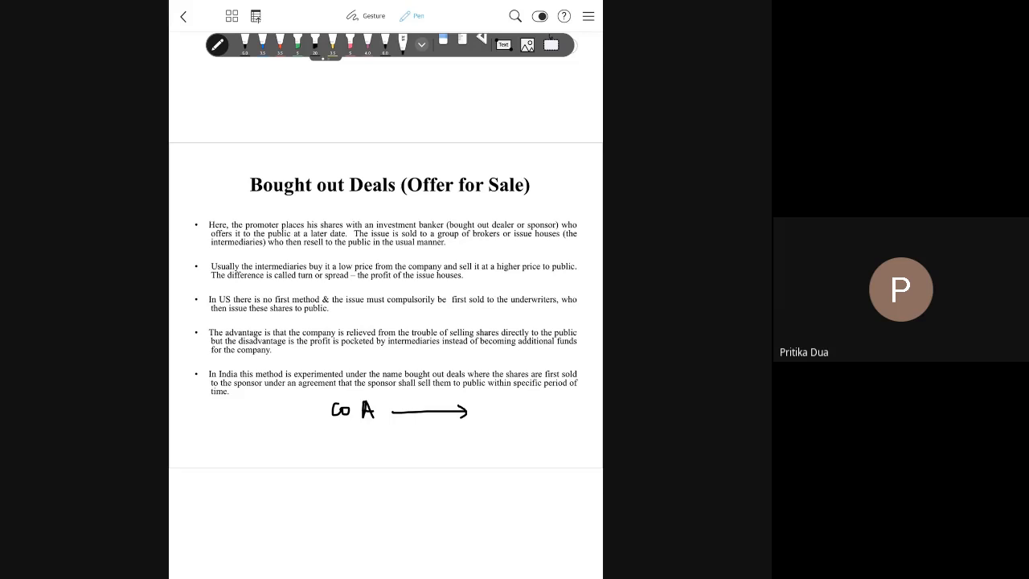
left_click_drag(469, 410, 512, 410)
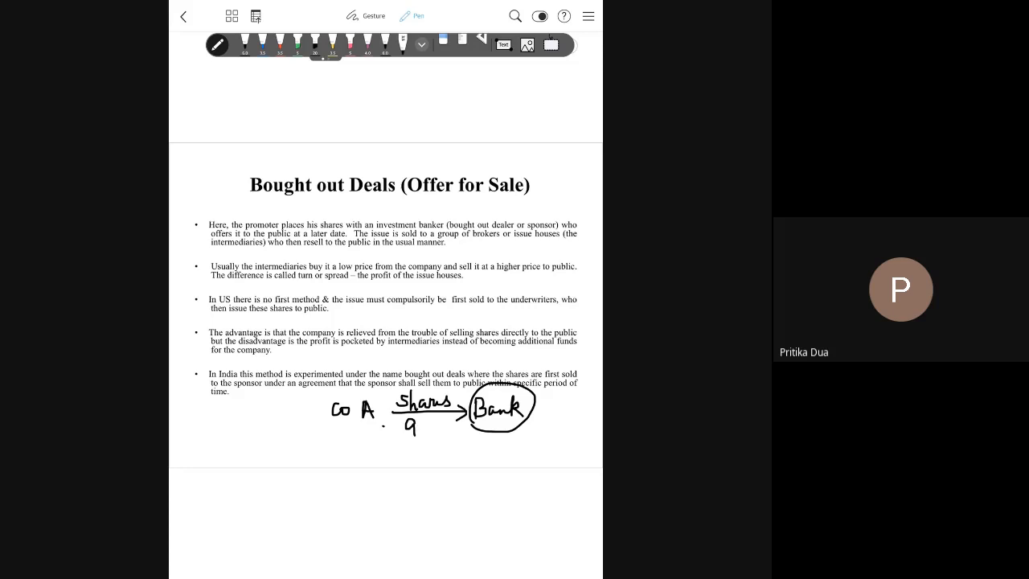
Add 'Rs 9/sh' under the arrow and extend the flow from Bank to Market
left_click_drag(386, 428, 437, 428)
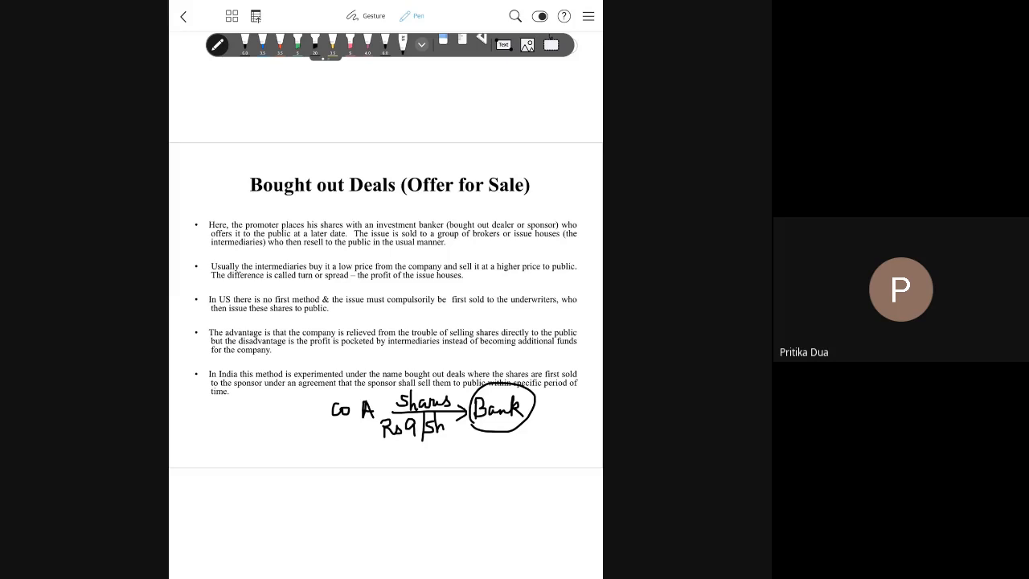
left_click_drag(531, 405, 579, 427)
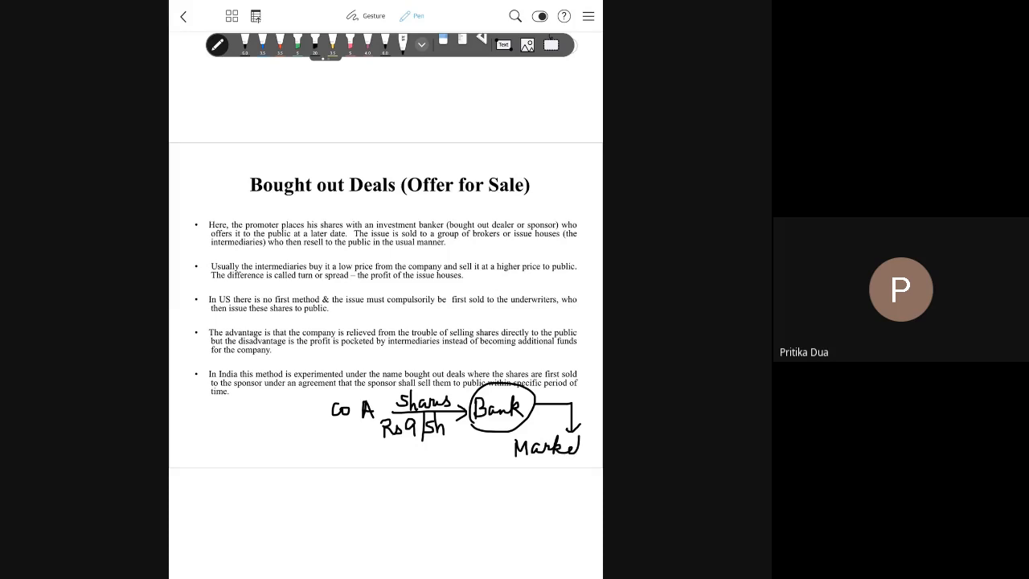
left_click_drag(465, 394, 598, 464)
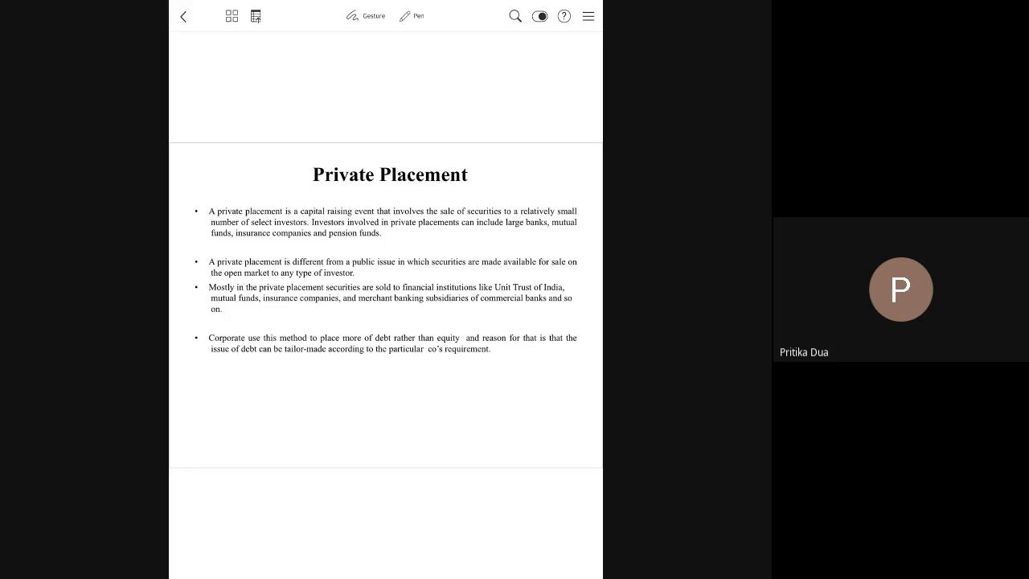
Underline in pink the large banks, mutual funds, insurance companies and pension funds
left_click(418, 16)
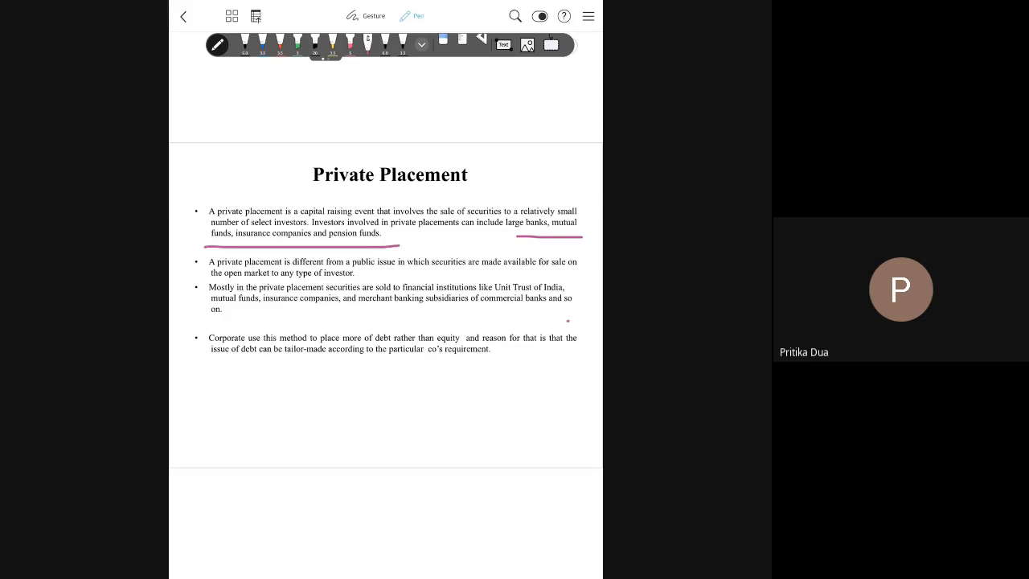
Swipe down to the slide on private placement under Section 42 of the Companies Act
left_click_drag(569, 320, 534, 366)
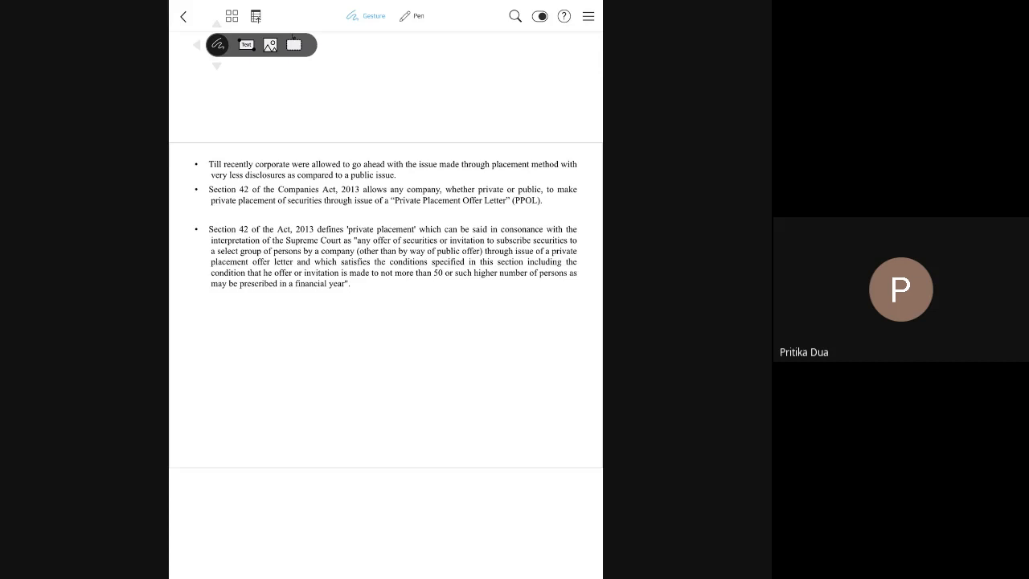
left_click_drag(579, 308, 598, 307)
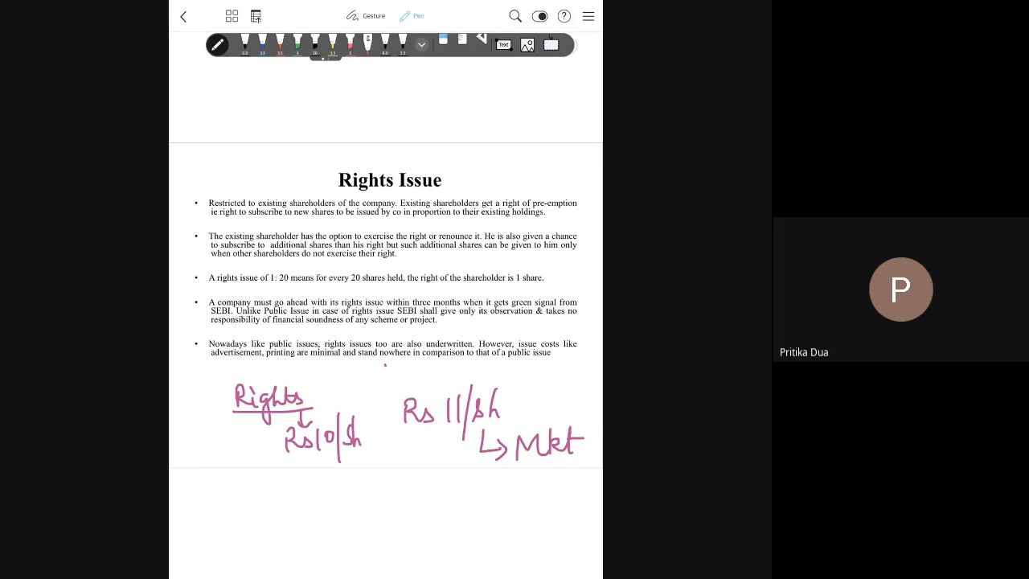
Add to the handwritten 'Rights Rs10/sh' versus 'Rs 11/sh Mkt' notes on the Rights Issue slide
left_click_drag(386, 370, 386, 470)
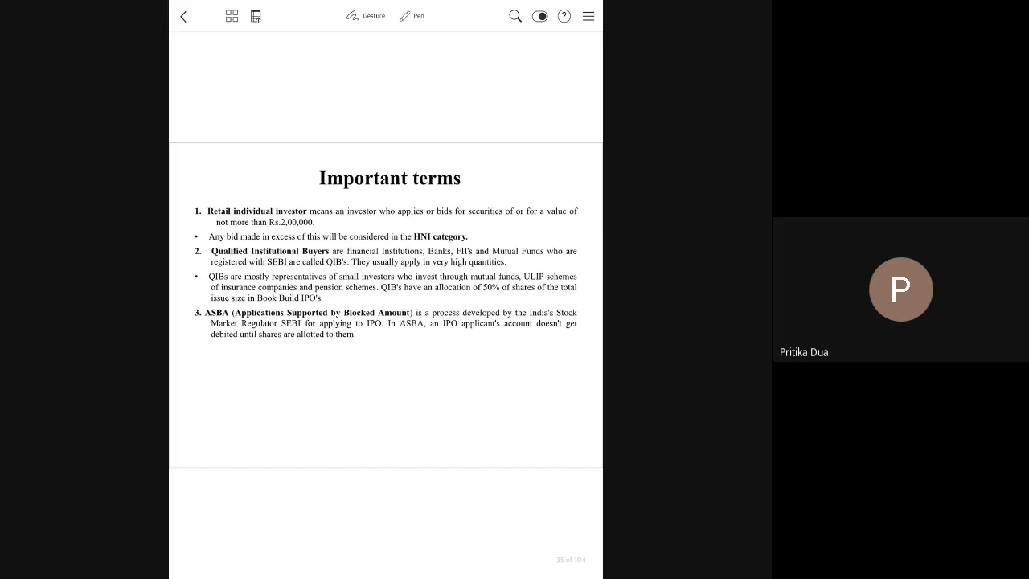
Underline the Retail individual investor amount and the HNI category with the pen
left_click(419, 16)
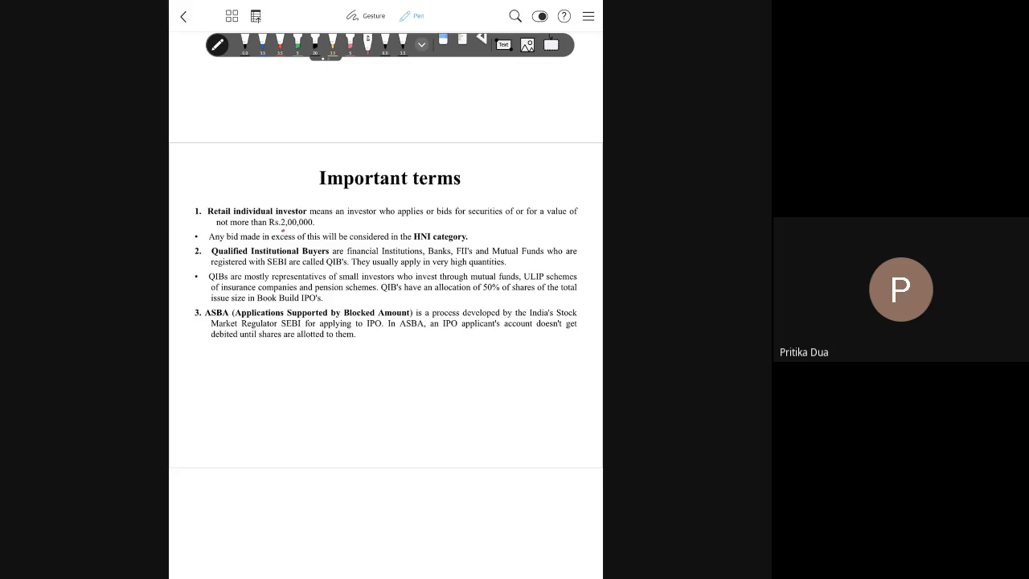
left_click_drag(287, 230, 318, 230)
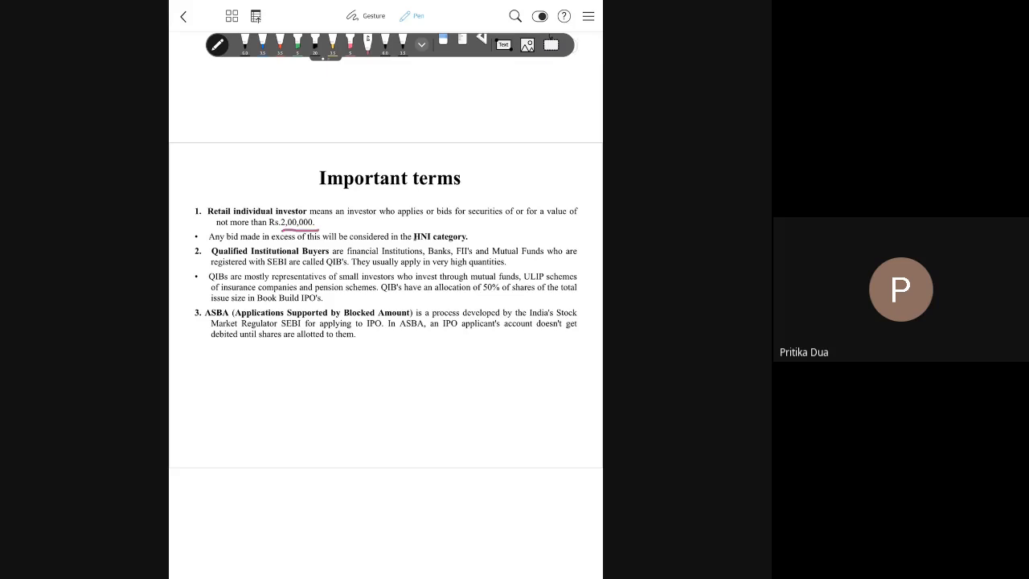
left_click_drag(418, 240, 482, 194)
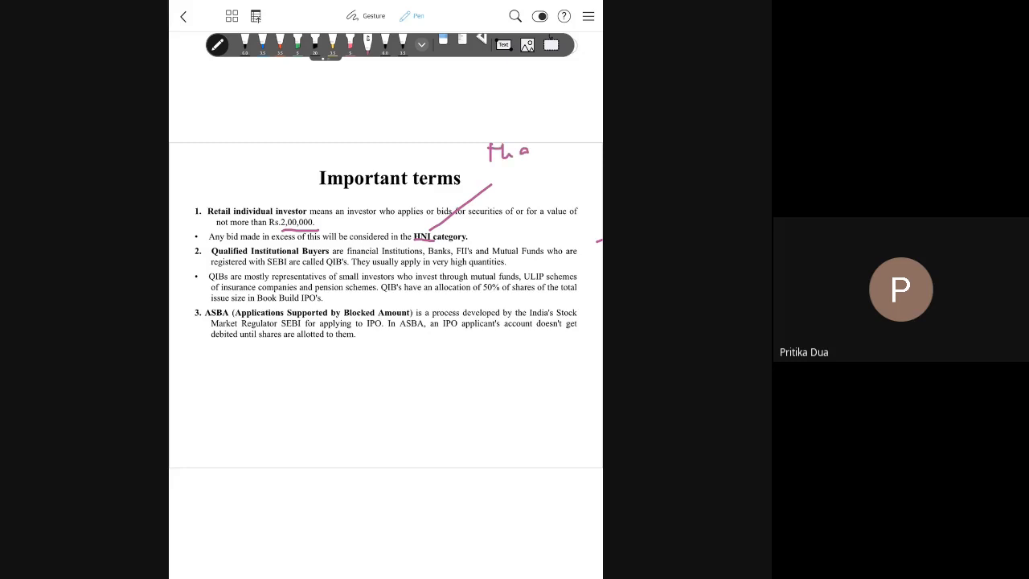
Handwrite 'High Networth Individual' in the margin beside the HNI term
left_click_drag(498, 174, 539, 161)
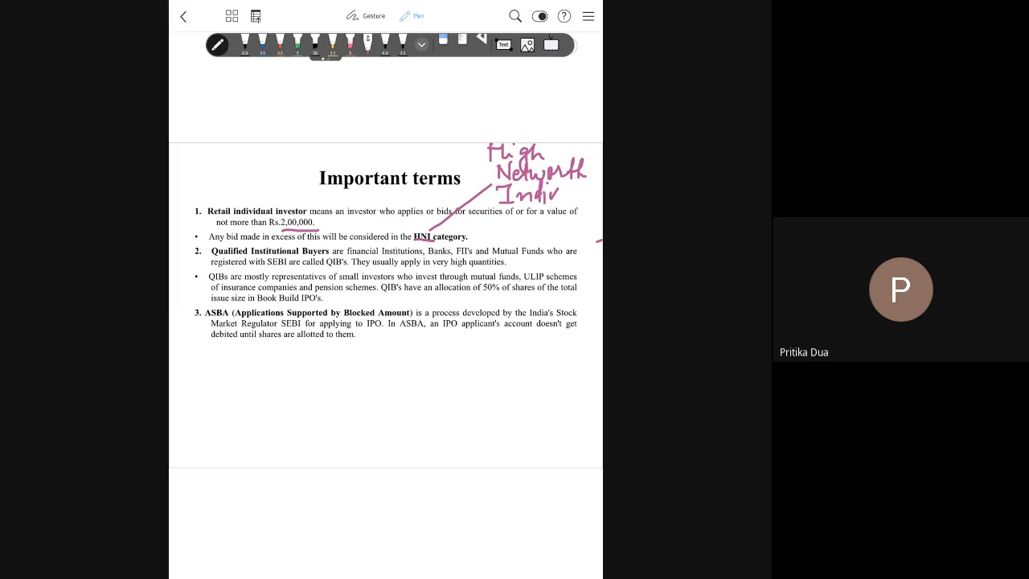
left_click_drag(555, 191, 579, 193)
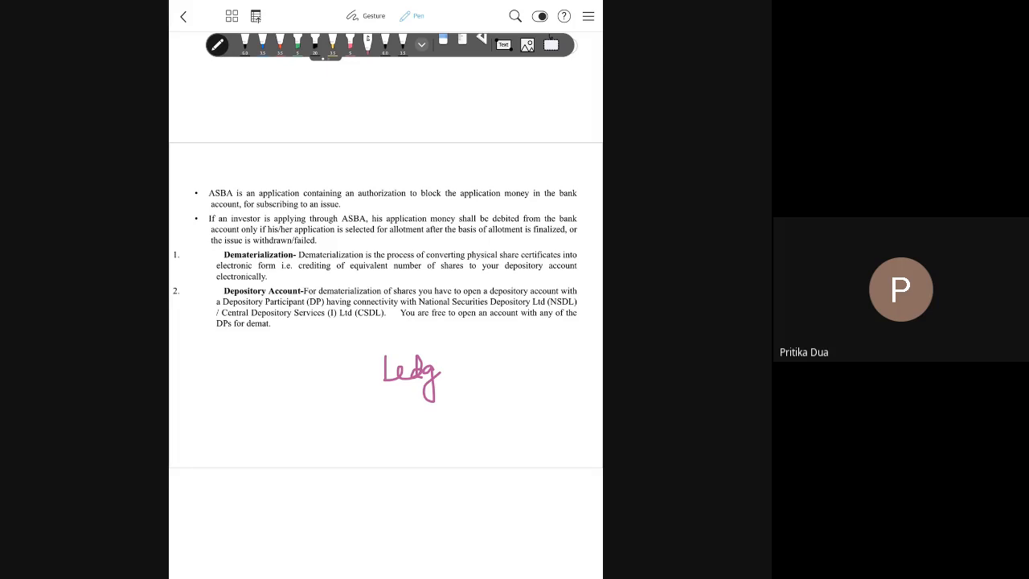
Finish writing 'Ledger' in pink under the Depository Account paragraph
left_click_drag(441, 373, 473, 373)
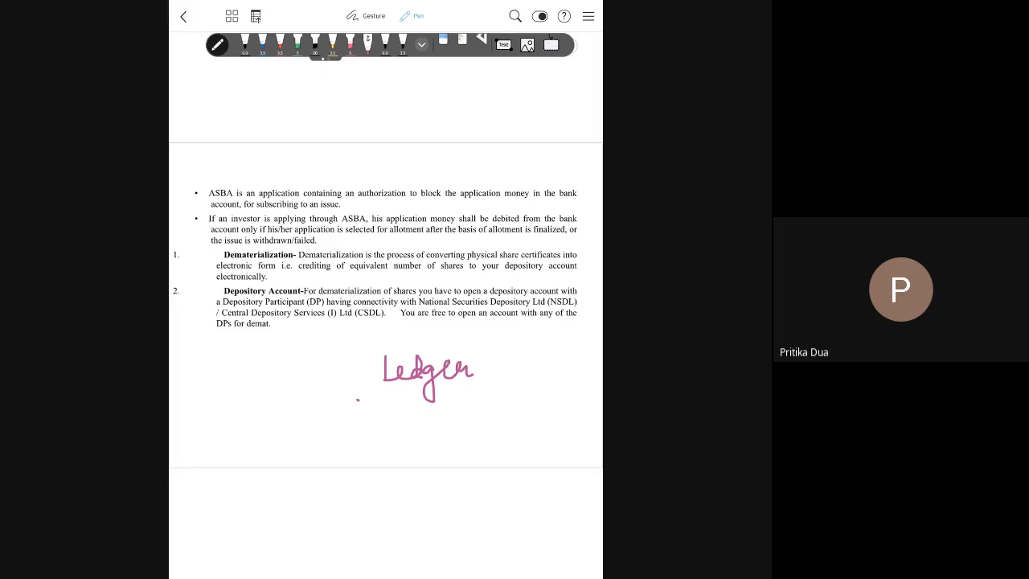
left_click_drag(336, 391, 437, 466)
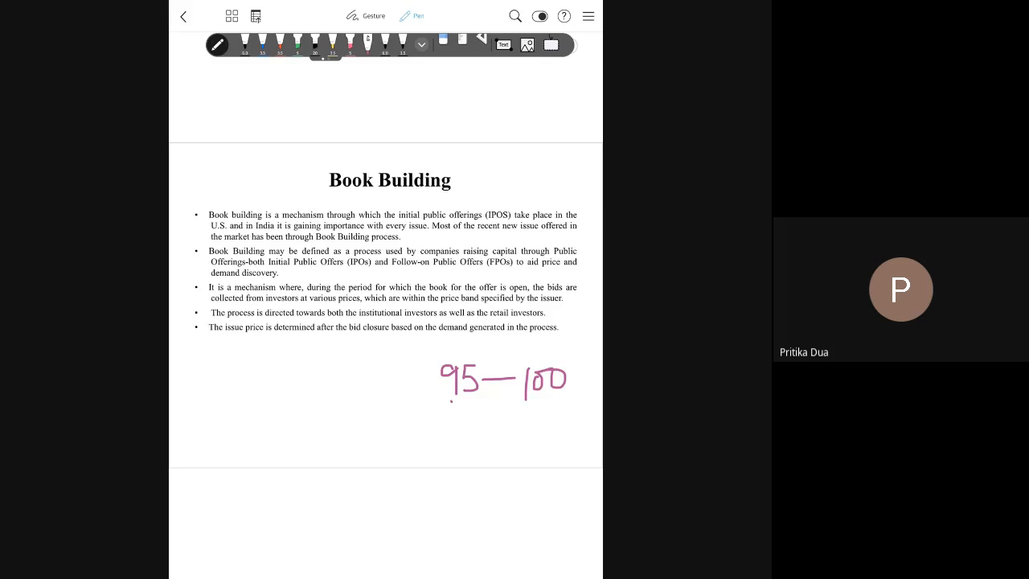
Leave Pen mode and swipe to page 39 on book-building pricing and Nirma
left_click_drag(437, 403, 595, 402)
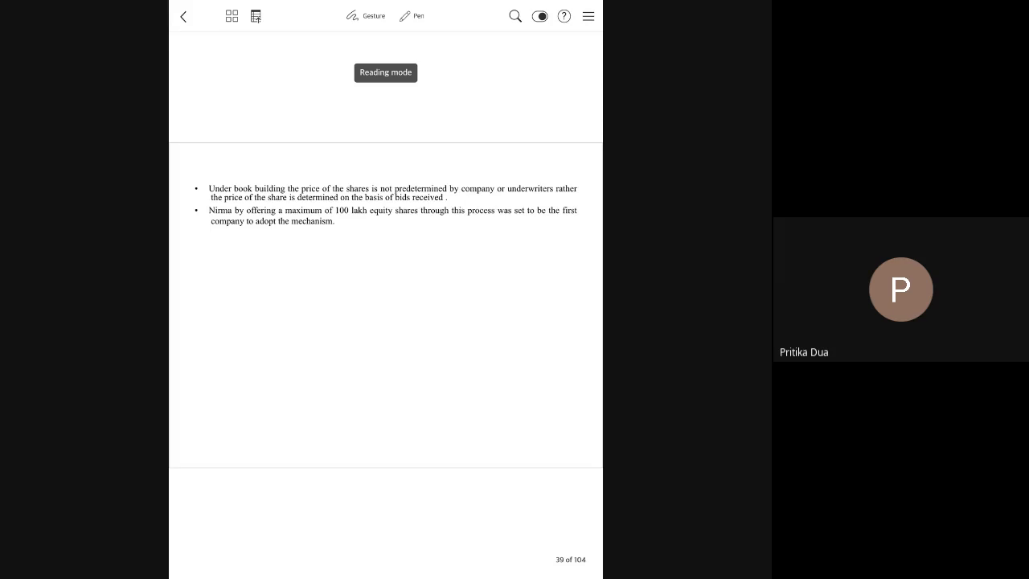
Scroll the Unit 2(1) page thumbnail grid alongside the recent files list
scroll("down", 3)
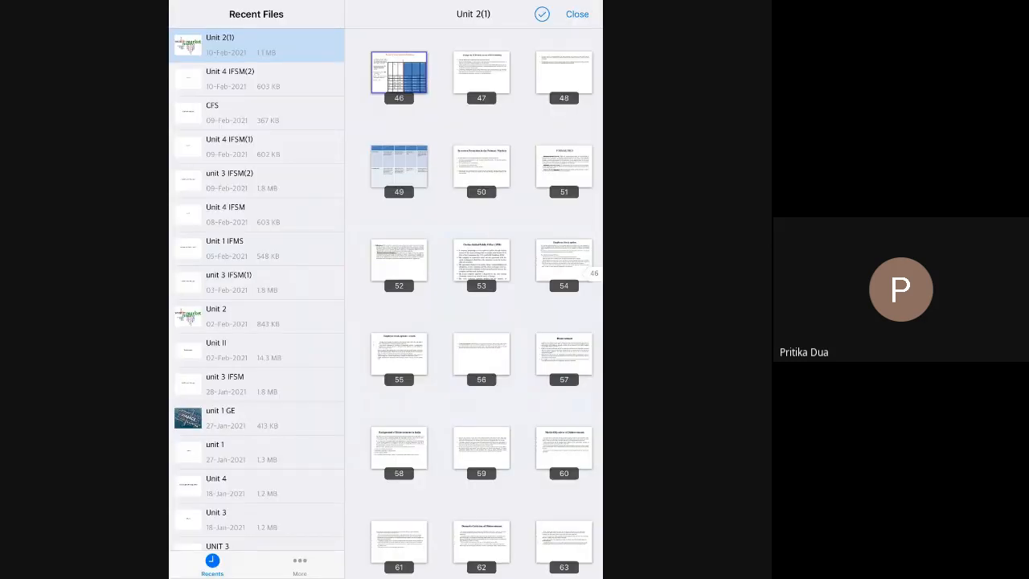
scroll("down", 3)
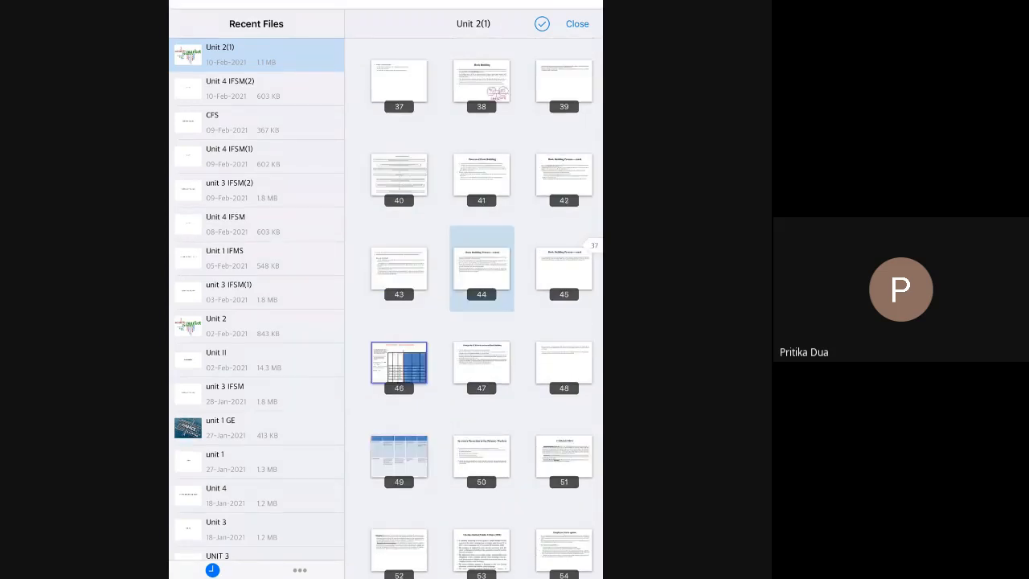